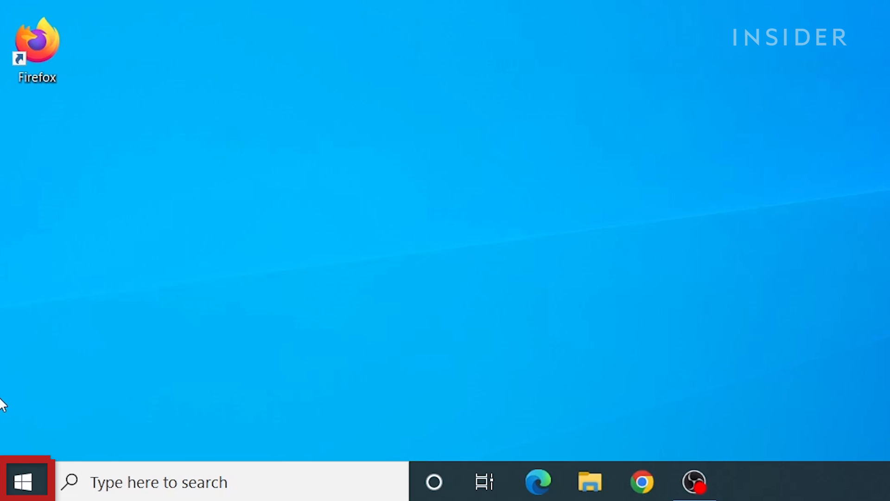
Step: Run Disk Cleanup on drive C: and permanently delete the checked Temporary files categories
left_click(25, 481)
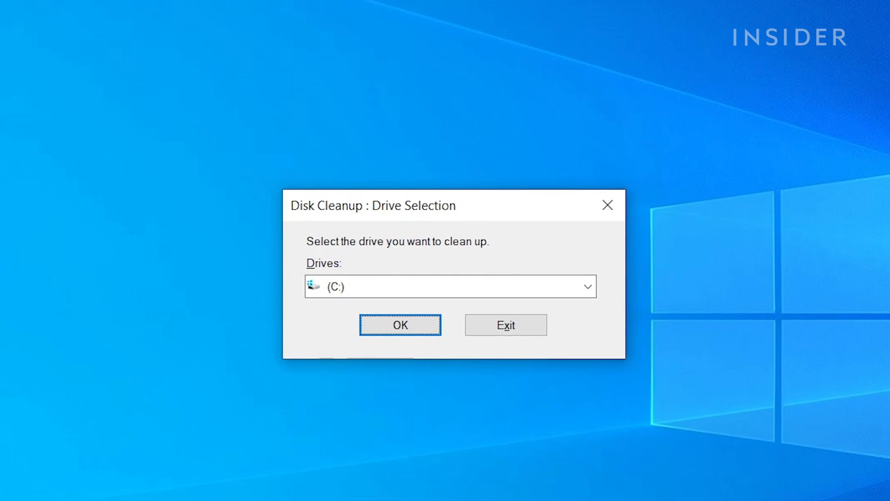
mouse_move(257, 495)
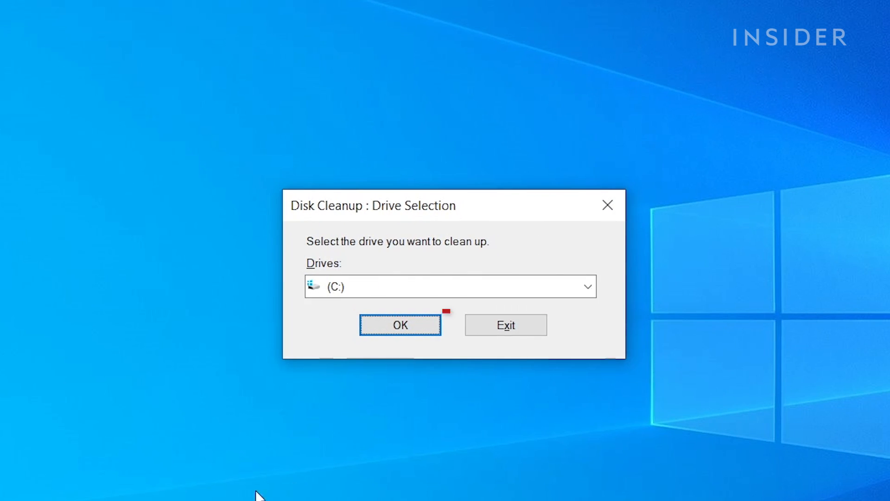
left_click(400, 324)
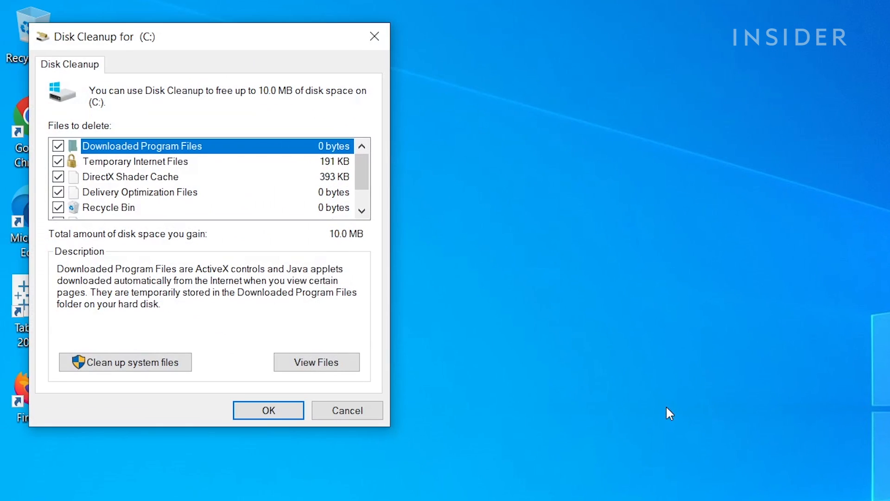
scroll("down", 3)
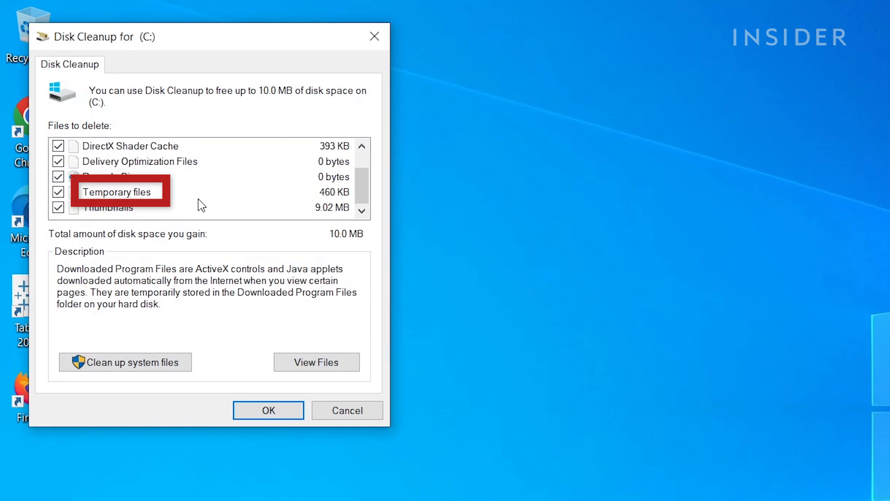
left_click(268, 410)
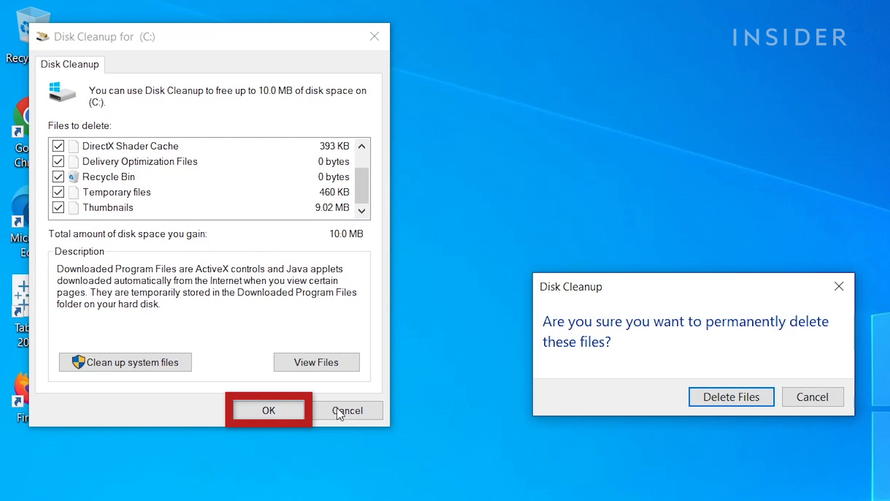
left_click(730, 397)
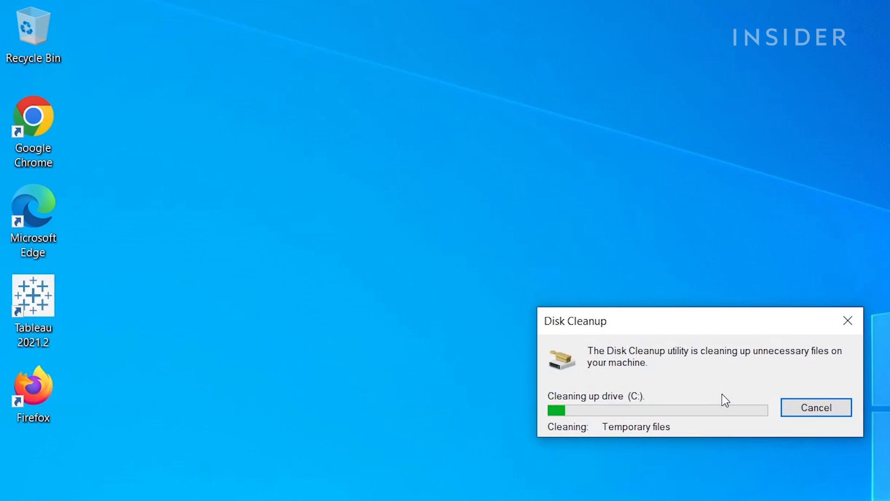
left_click(327, 490)
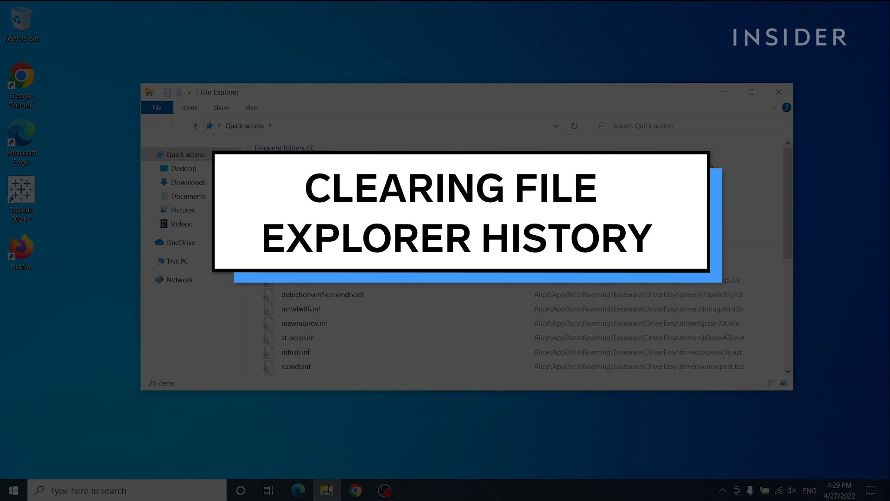
Step: Clear File Explorer history from the Privacy section of Windows 10 Folder Options
left_click(778, 91)
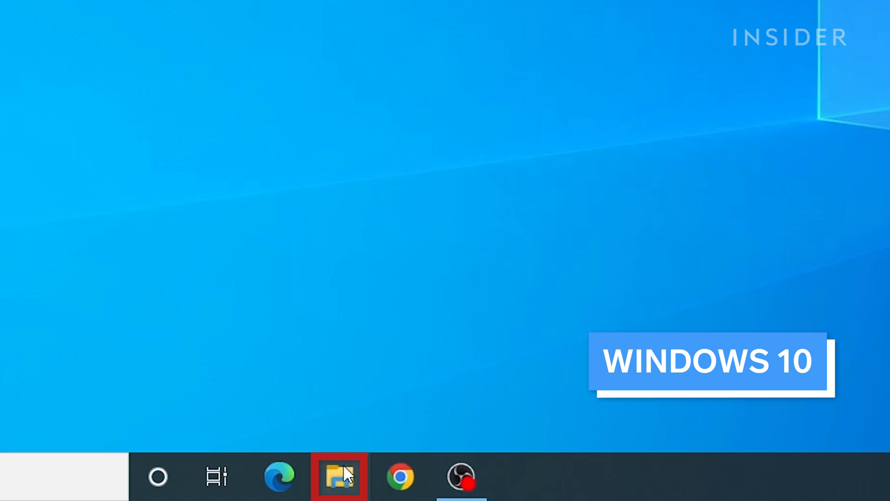
left_click(339, 476)
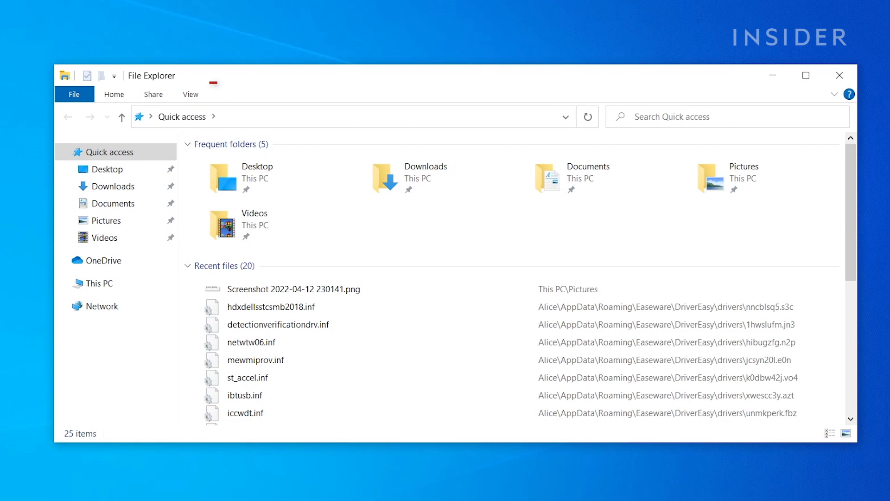
left_click(190, 94)
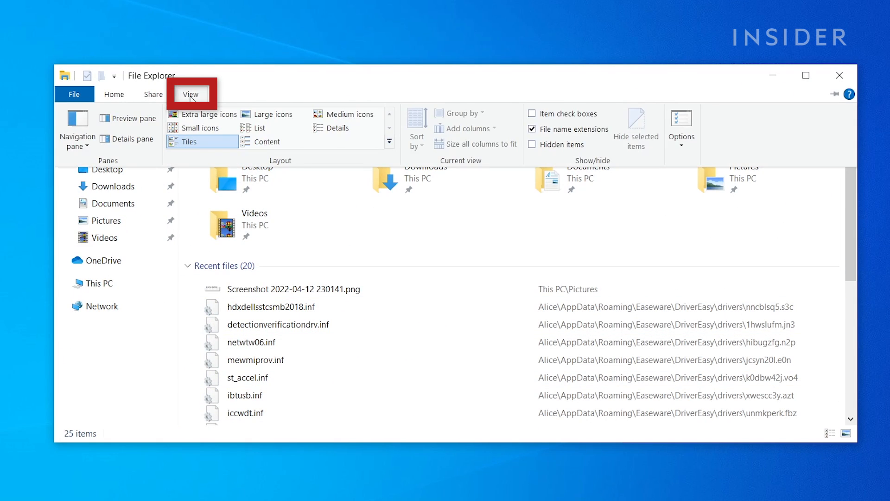
mouse_move(681, 120)
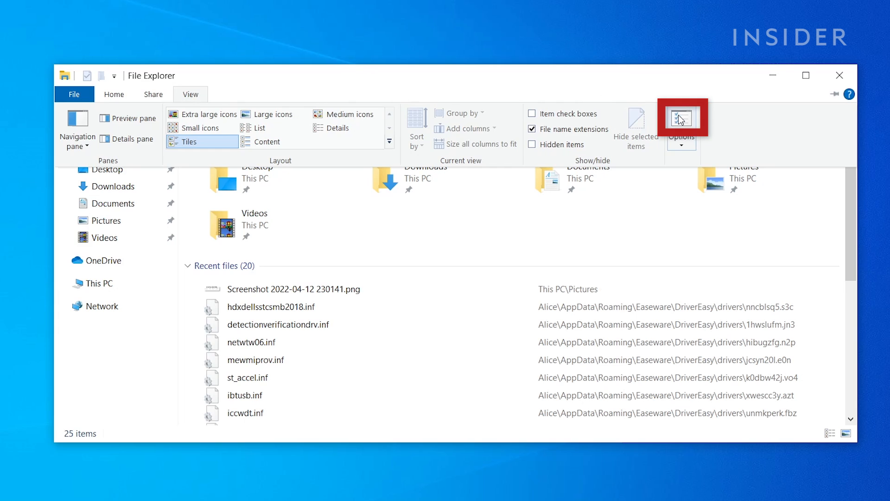
left_click(680, 120)
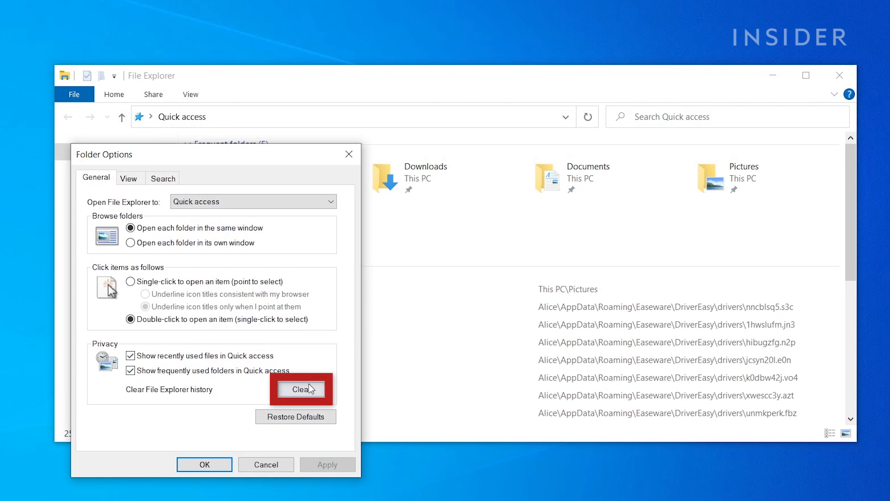
left_click(301, 389)
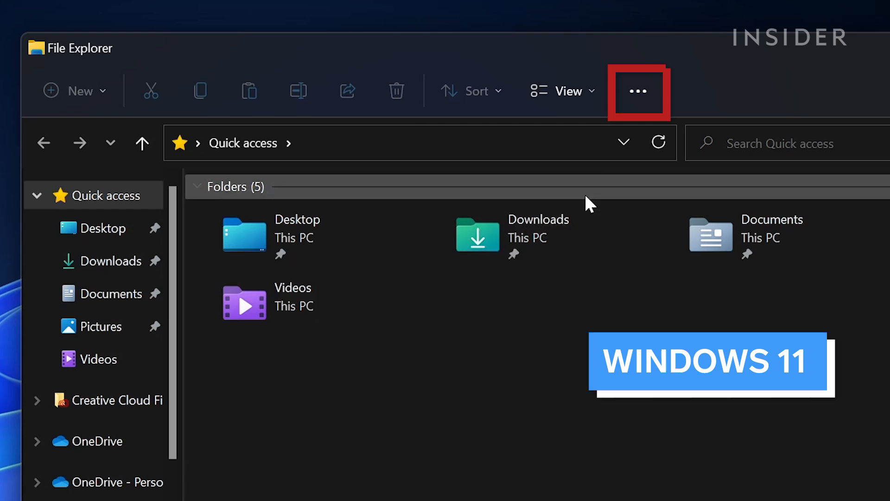
Step: Clear File Explorer history from Windows 11 Folder Options, reached through See more > Options
left_click(638, 91)
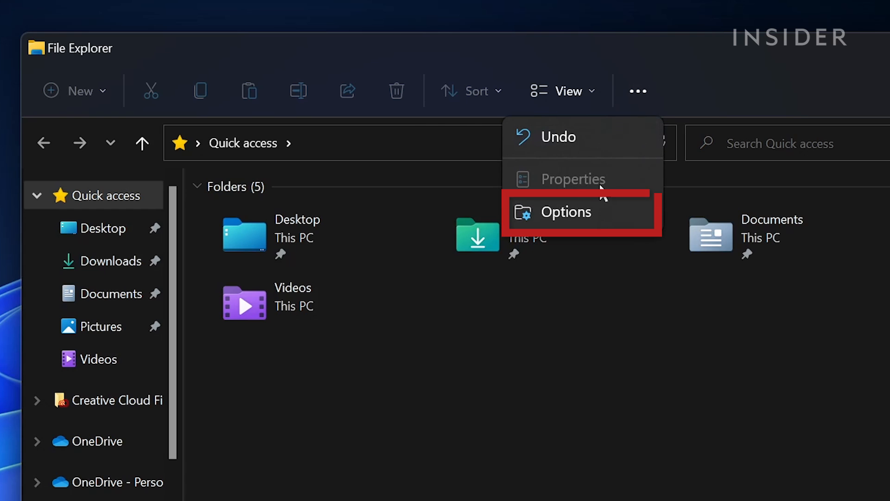
left_click(565, 211)
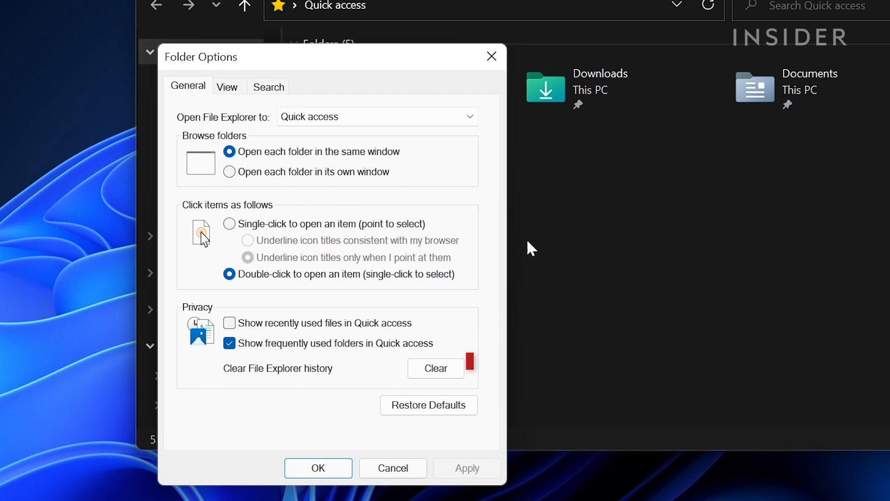
left_click(435, 368)
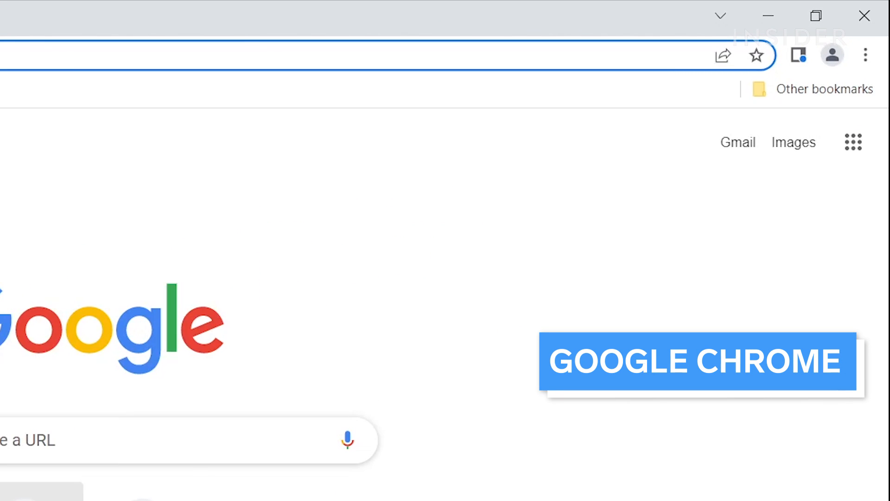
Step: Clear Chrome's last hour of browsing history, cookies and site data, and cached images
left_click(866, 54)
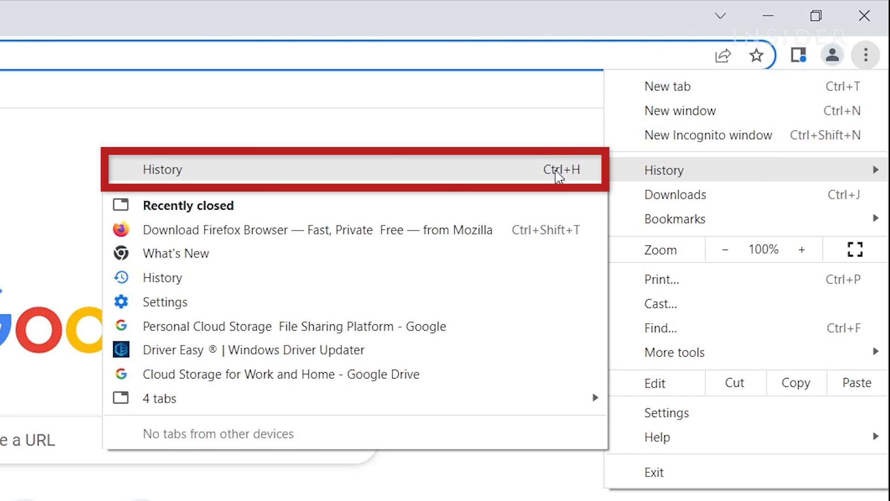
left_click(162, 170)
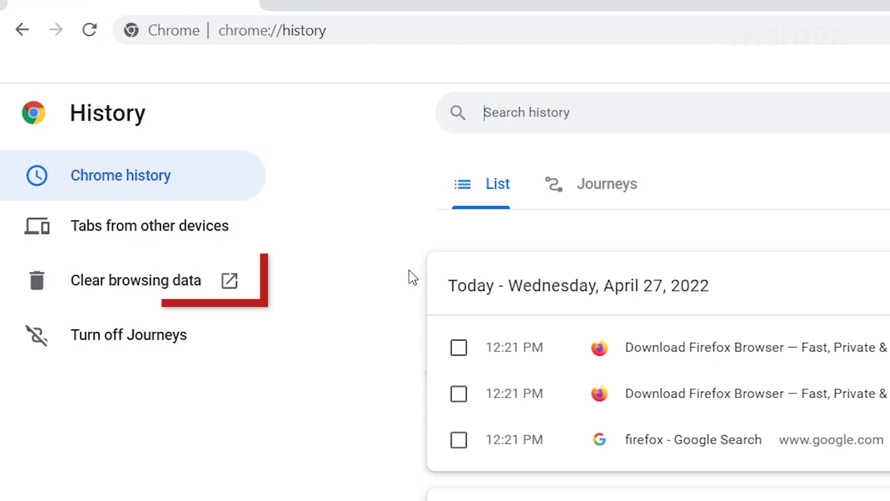
left_click(136, 280)
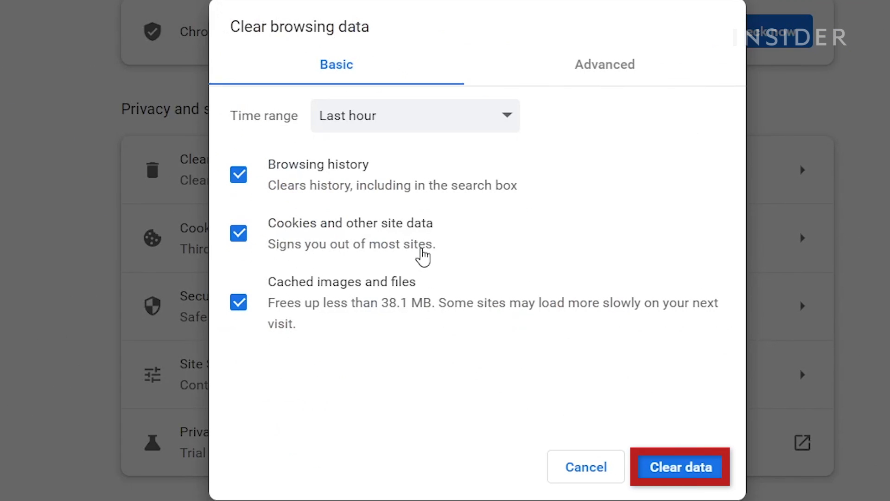
mouse_move(710, 467)
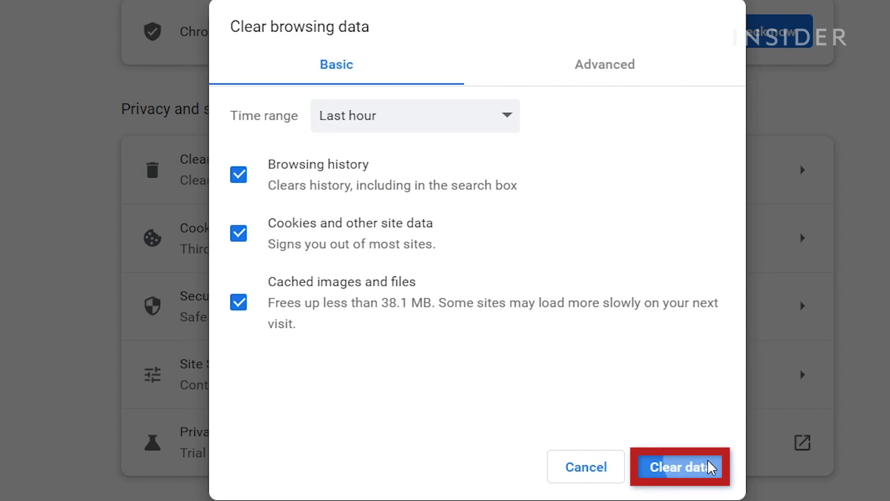
left_click(680, 467)
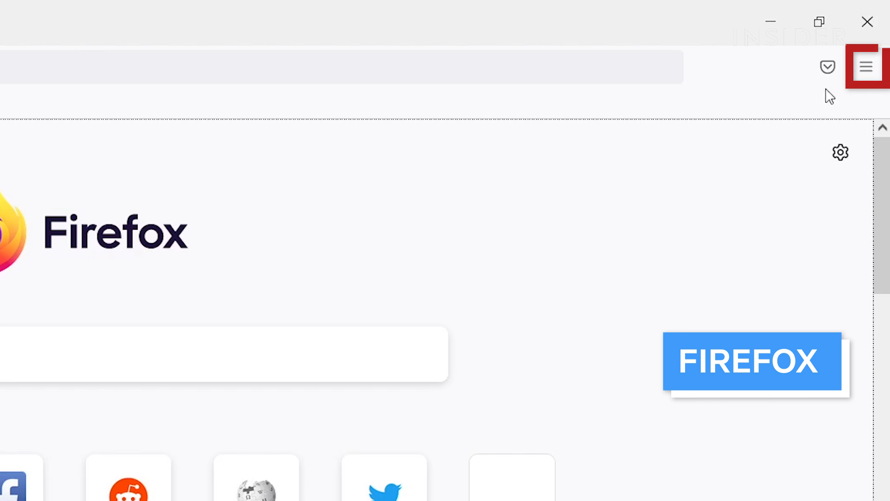
Step: Clear Firefox's last hour of history, cookies, cache and logins from Privacy & Security settings
left_click(866, 66)
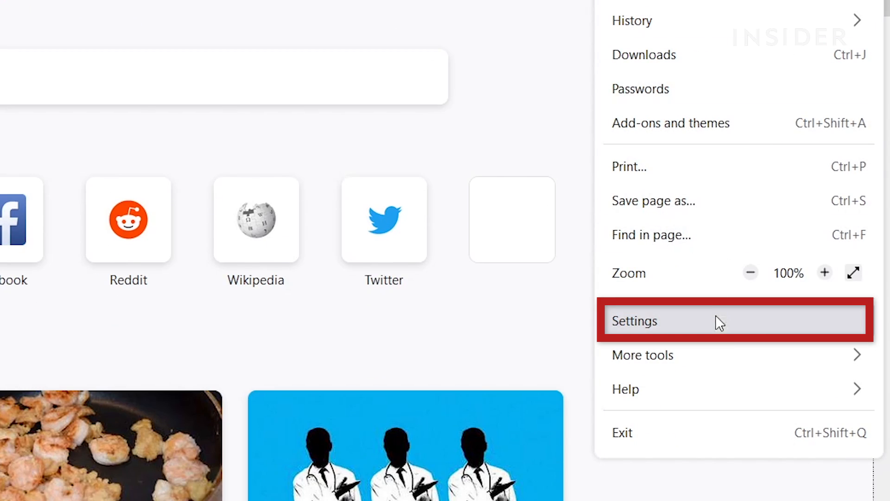
left_click(634, 321)
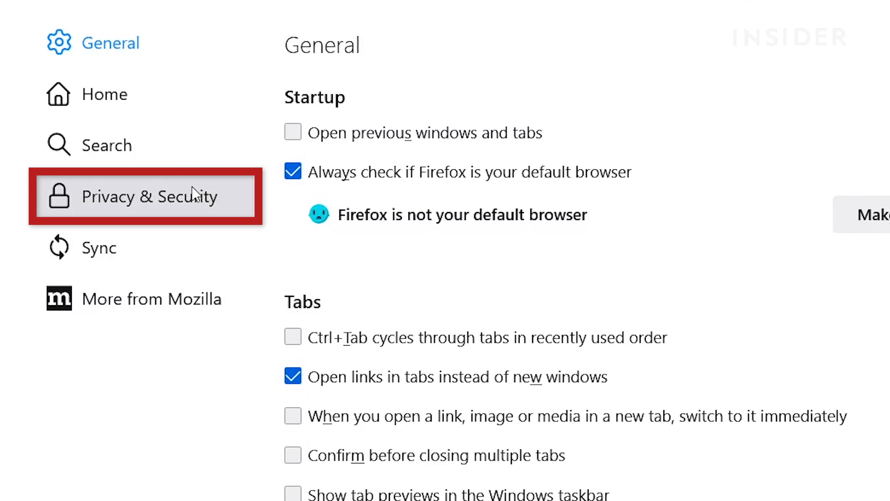
left_click(147, 196)
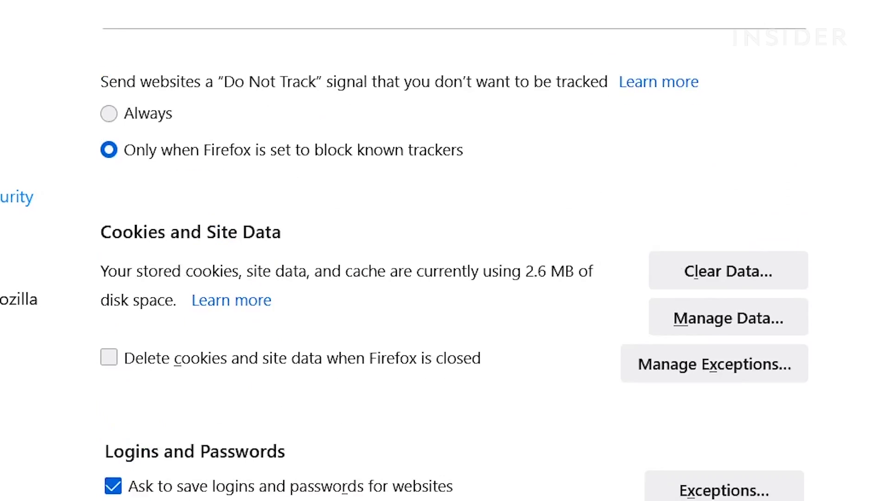
scroll("down", 3)
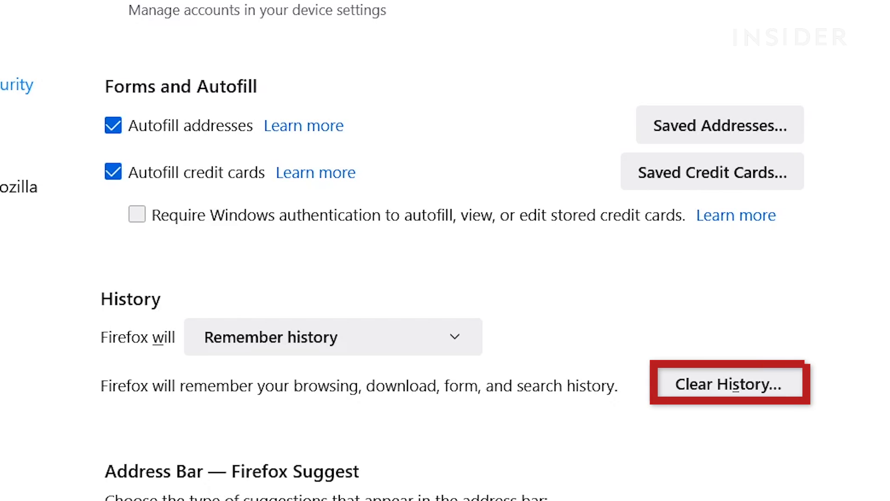
left_click(731, 383)
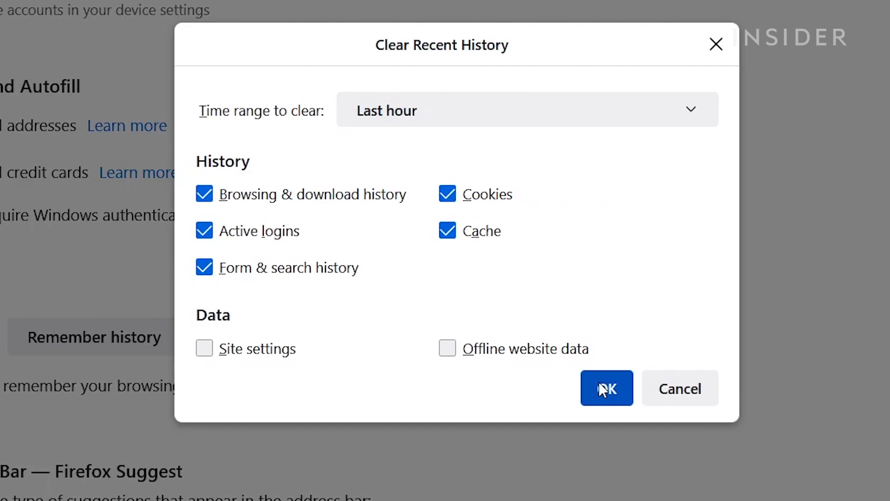
left_click(607, 389)
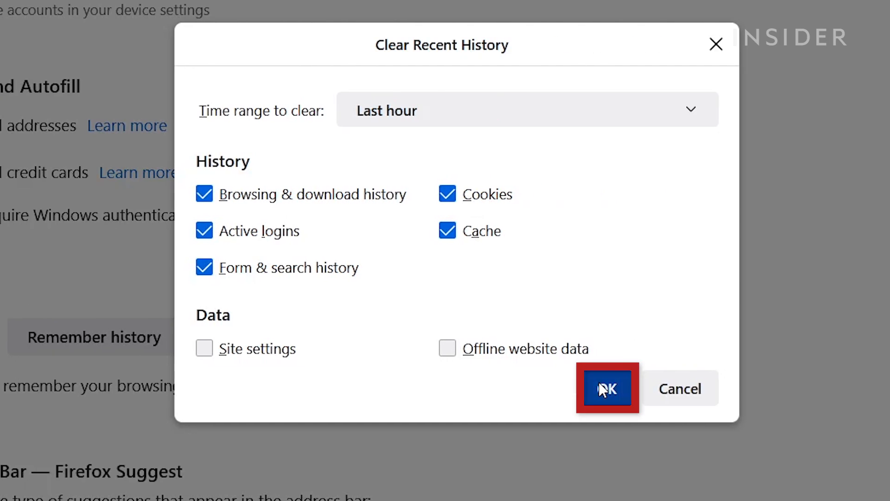
left_click(607, 389)
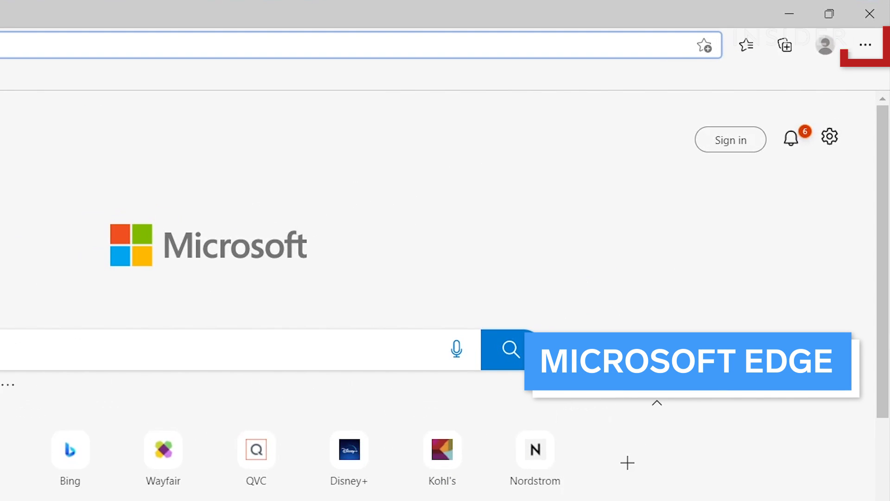
Step: Open Edge's Clear browsing data dialog from Privacy, search, and services settings
left_click(865, 45)
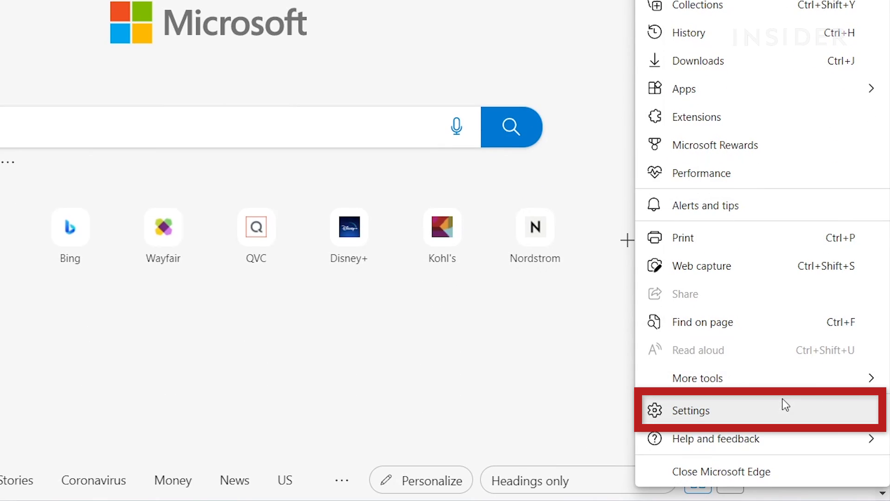
left_click(691, 410)
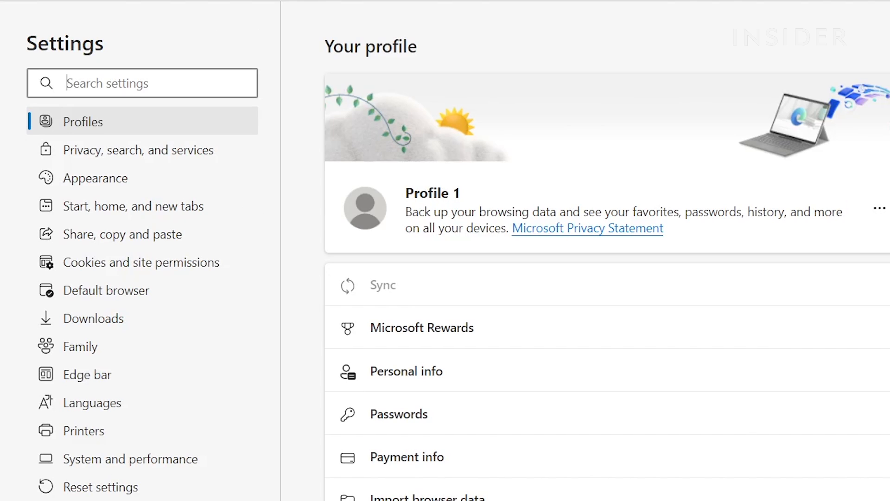
mouse_move(142, 150)
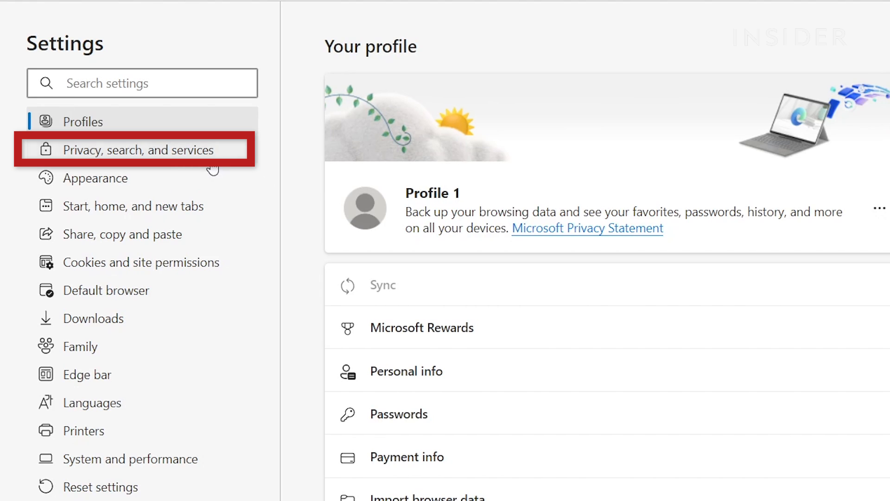
left_click(146, 149)
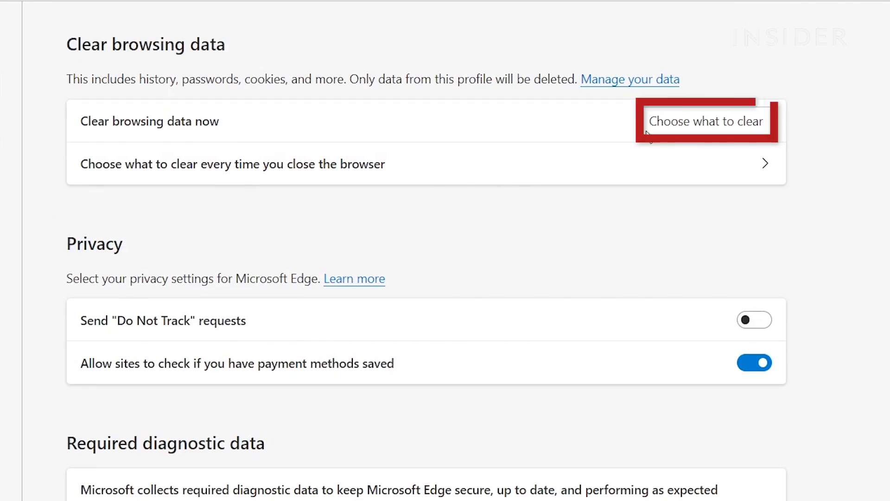
left_click(706, 121)
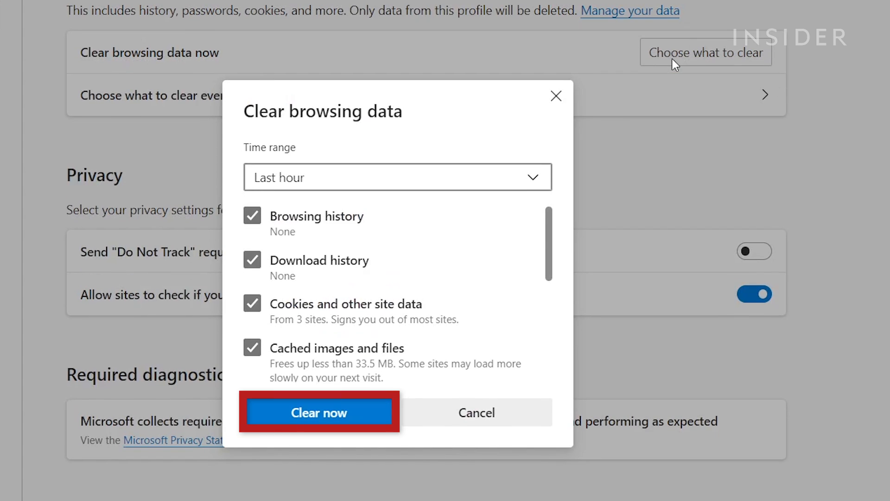